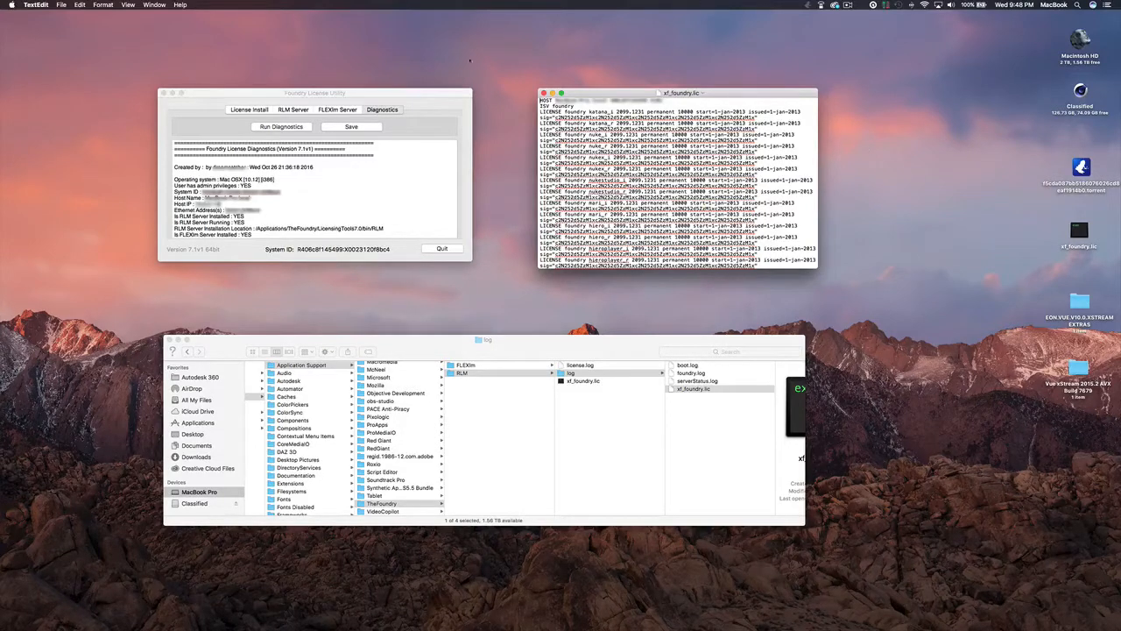
- Open xf_foundry.lic in TextEdit to review its permanent Foundry license lines
click(316, 92)
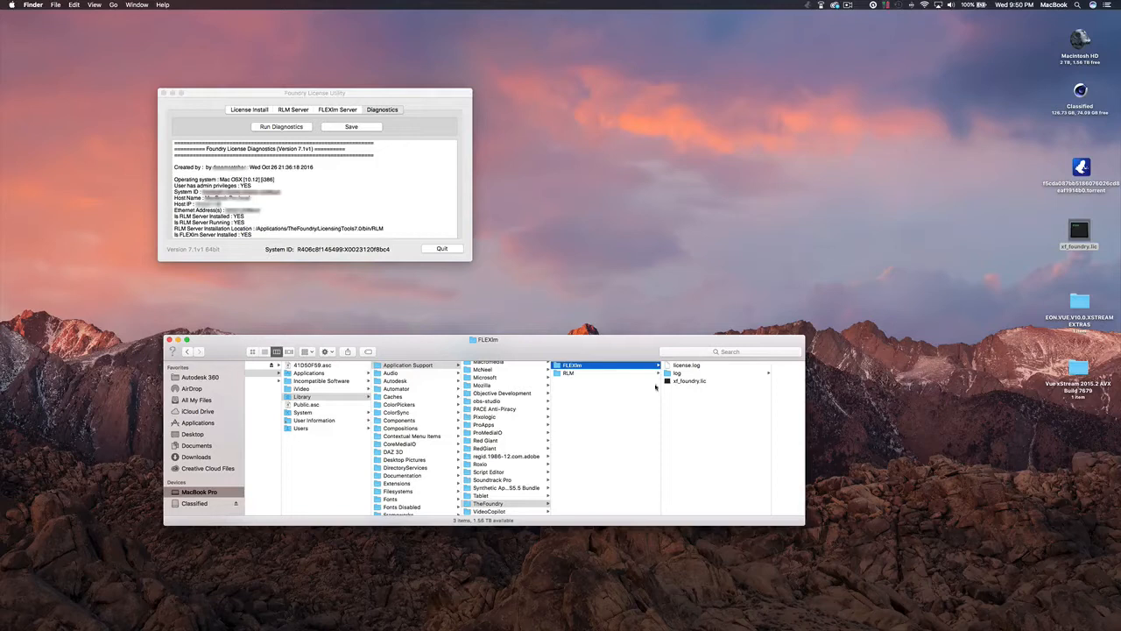
- Confirm xf_foundry.lic is in the FLEXlm folder beside license.log, then close Finder
click(570, 374)
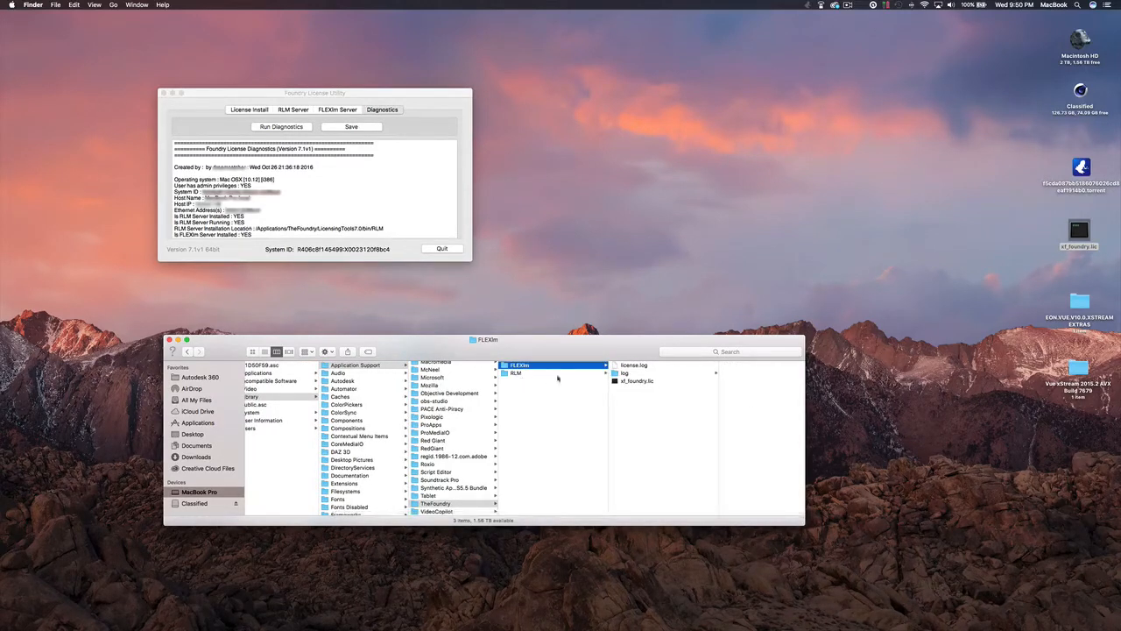
click(623, 372)
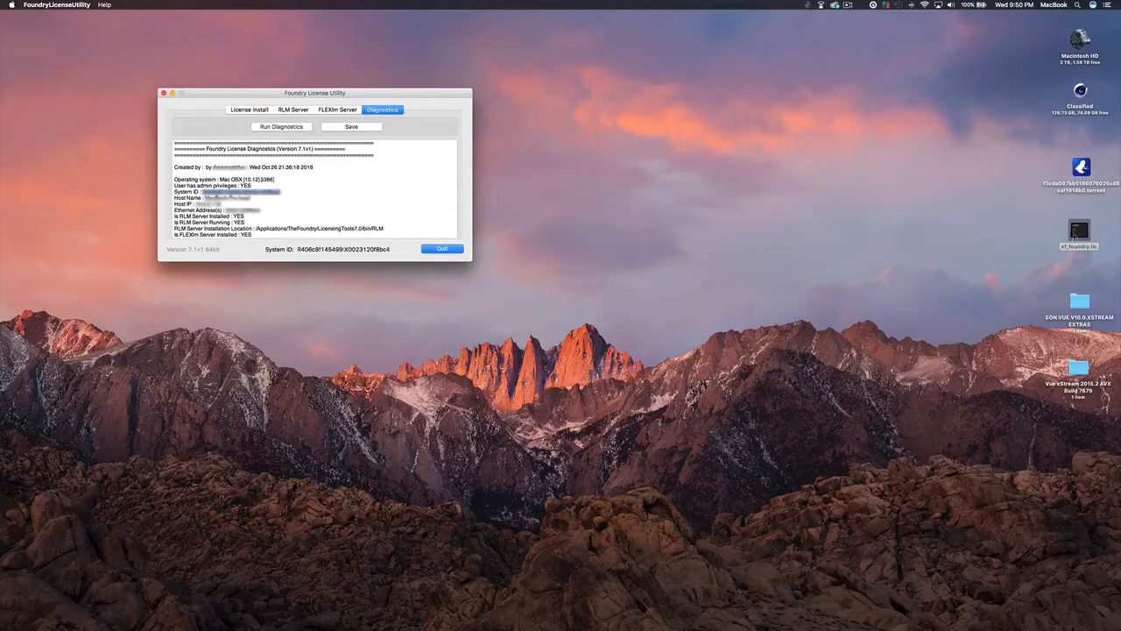
mouse_move(640, 248)
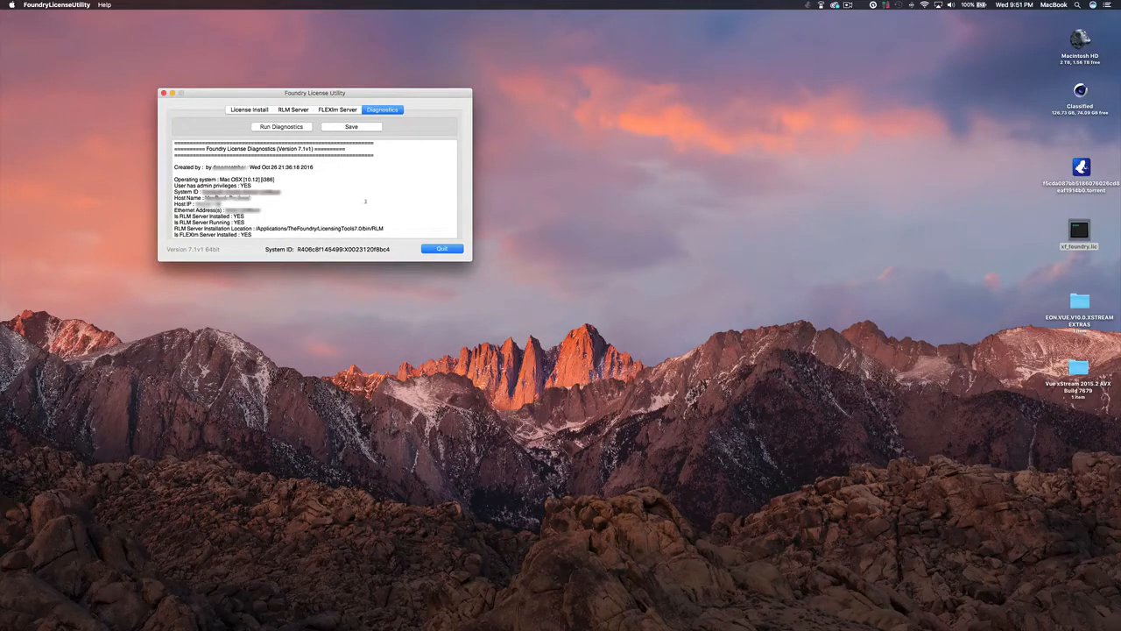
mouse_move(394, 142)
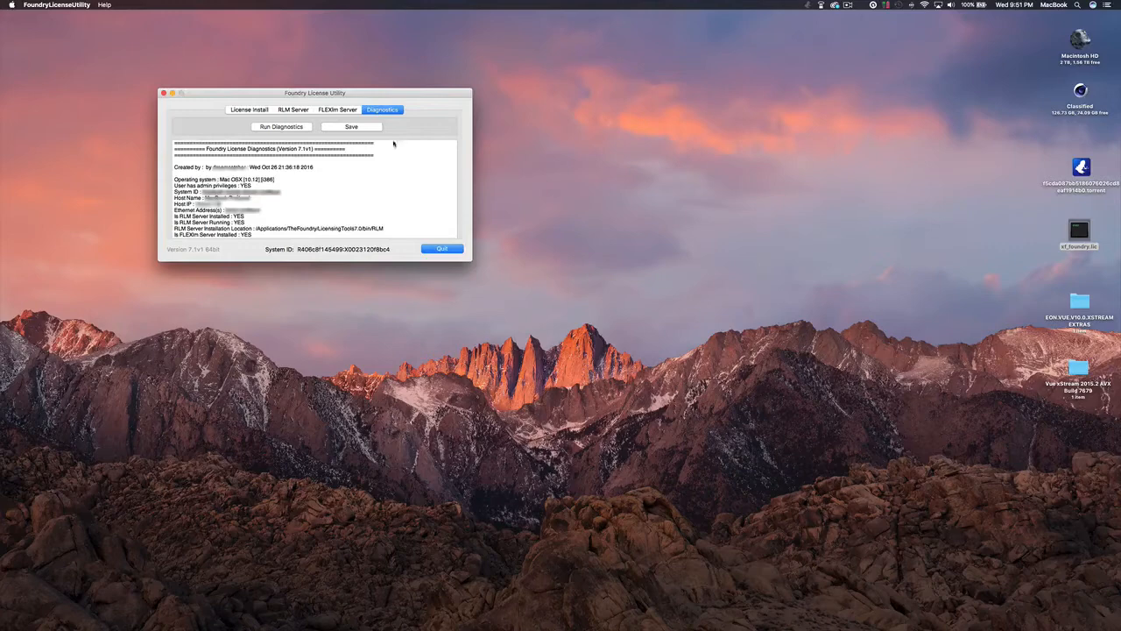
mouse_move(407, 187)
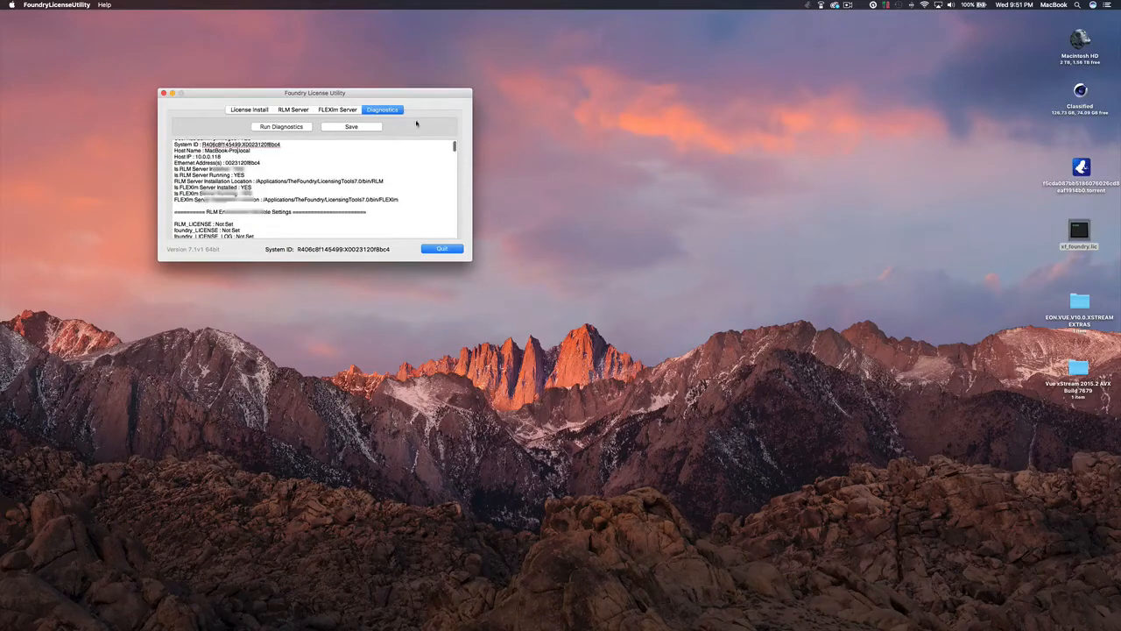
scroll(down, 3)
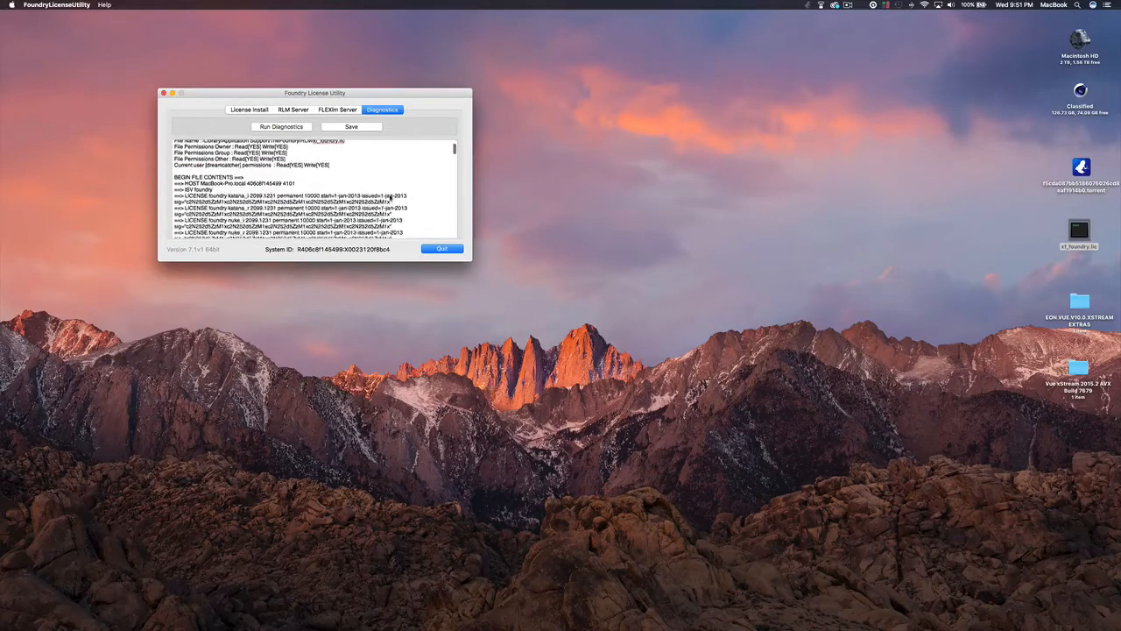
scroll(down, 3)
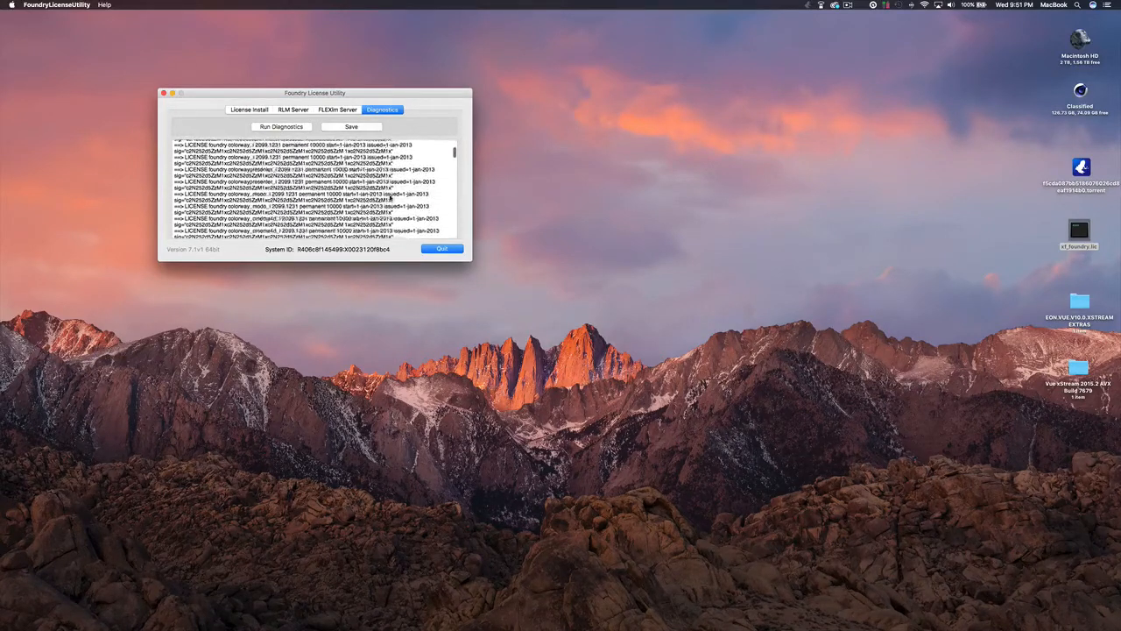
scroll(down, 3)
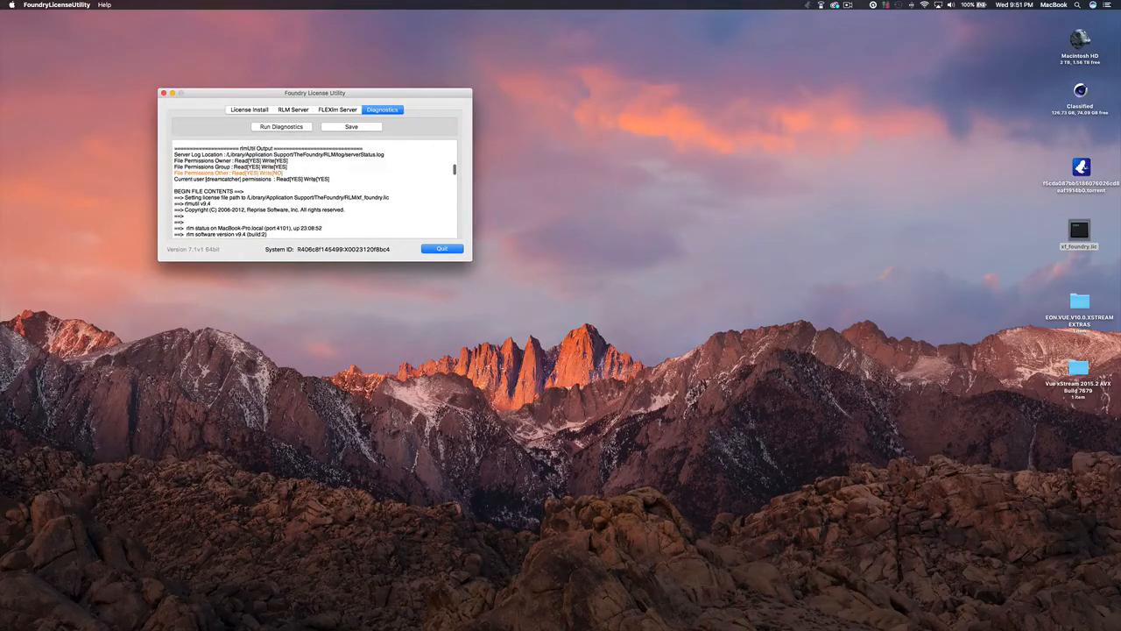
scroll(down, 3)
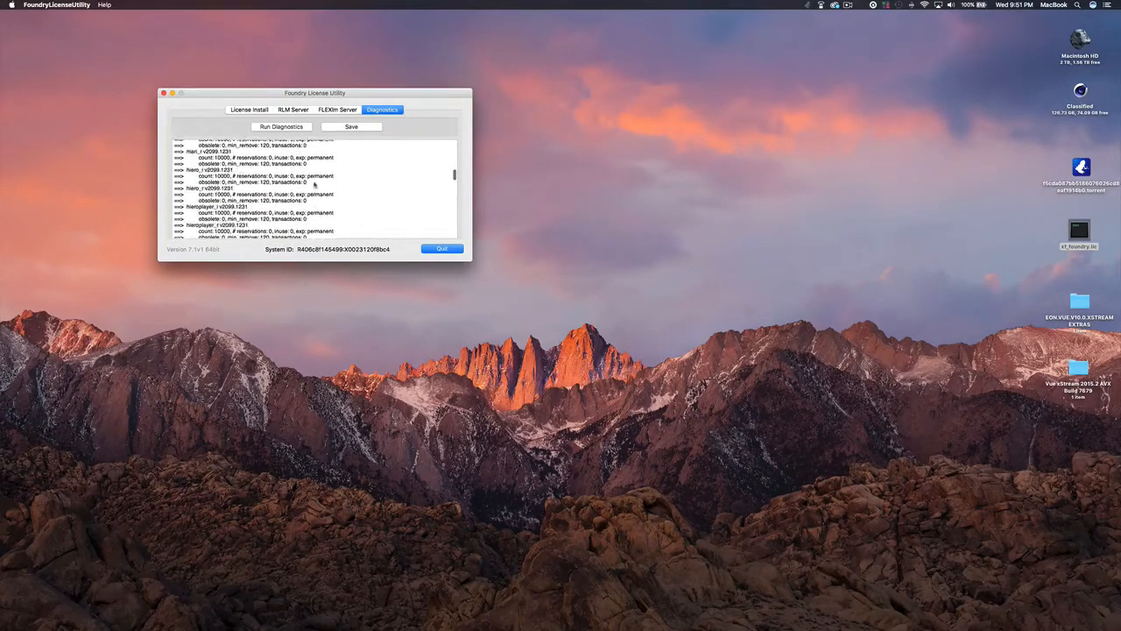
scroll(down, 3)
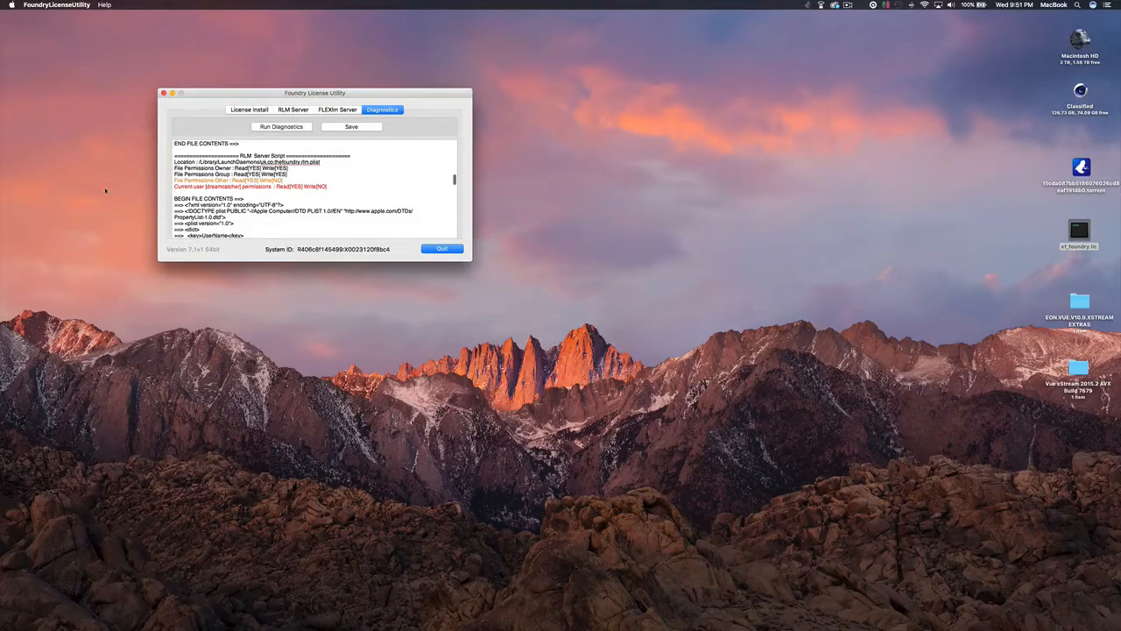
scroll(down, 3)
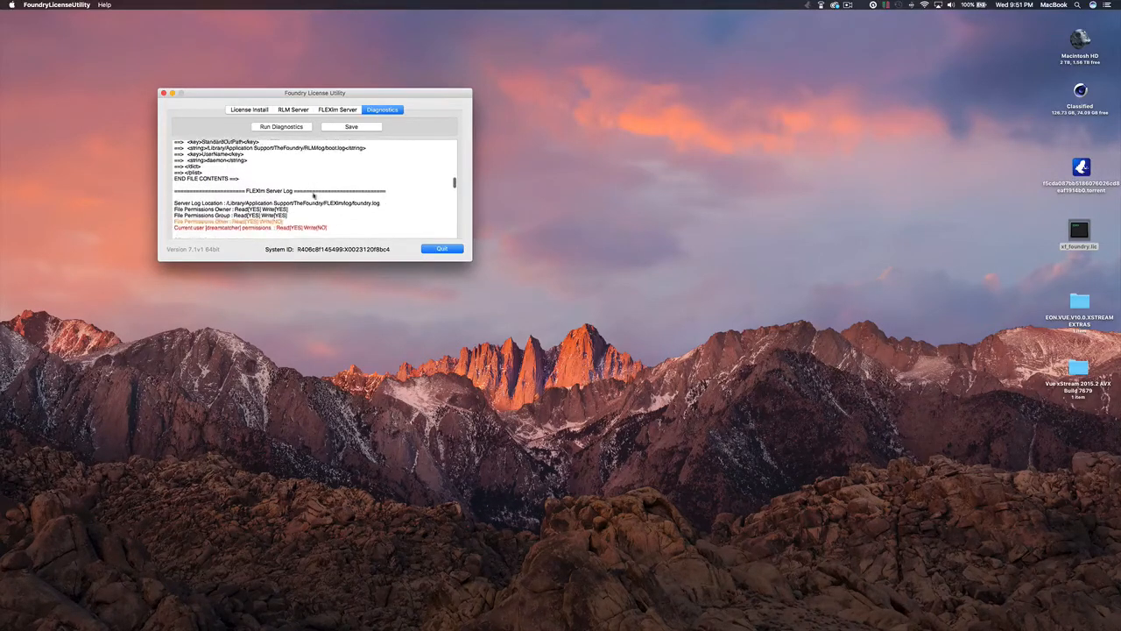
scroll(down, 3)
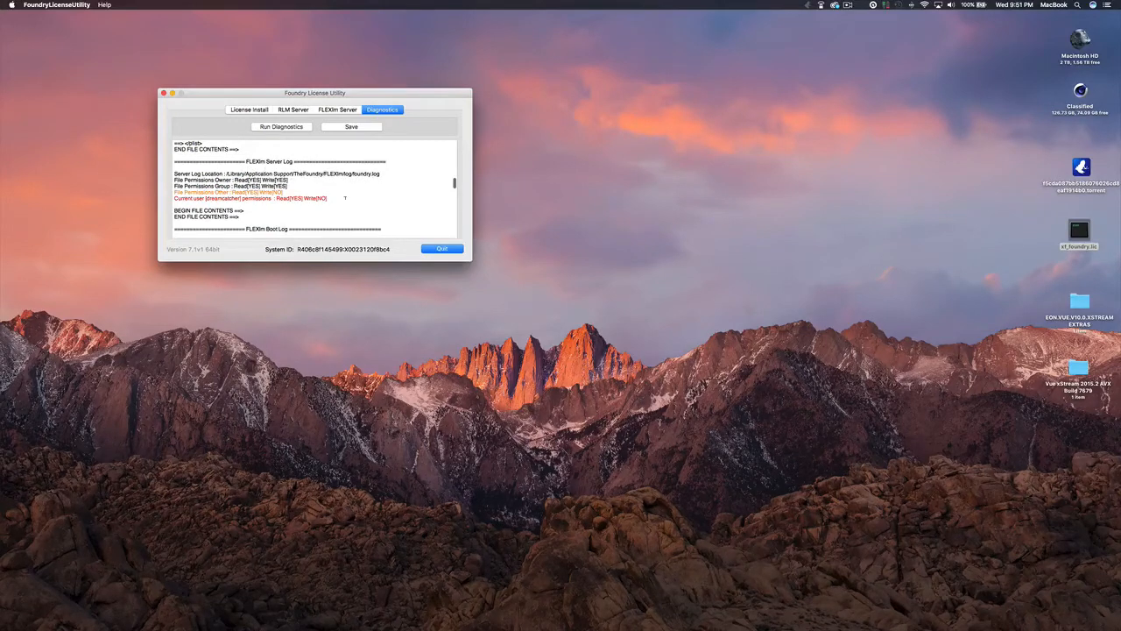
scroll(down, 3)
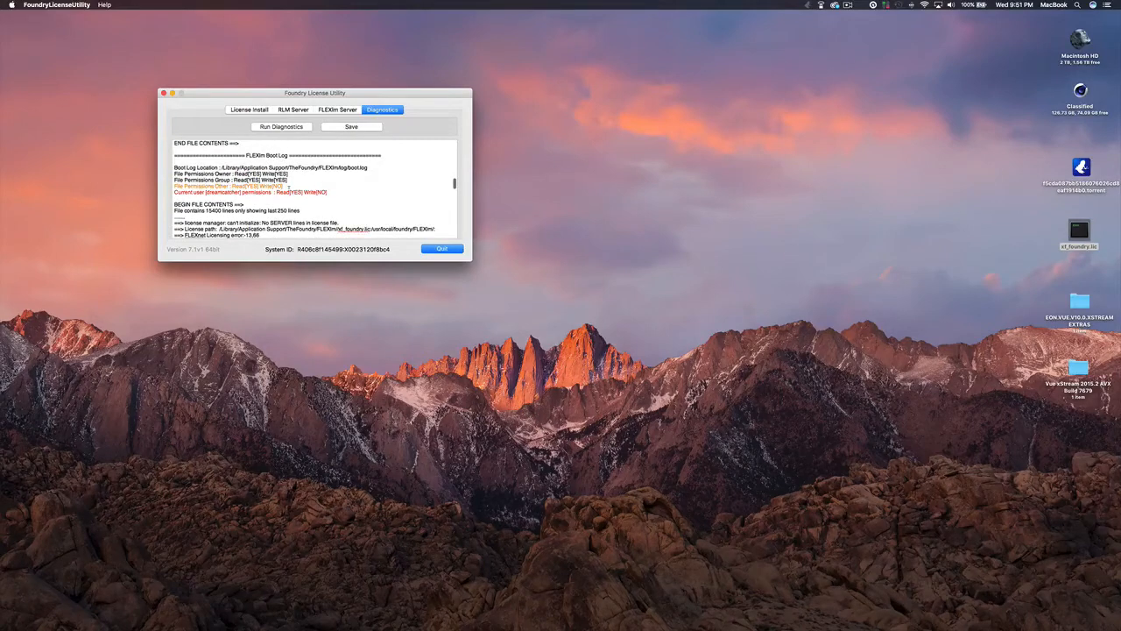
scroll(down, 3)
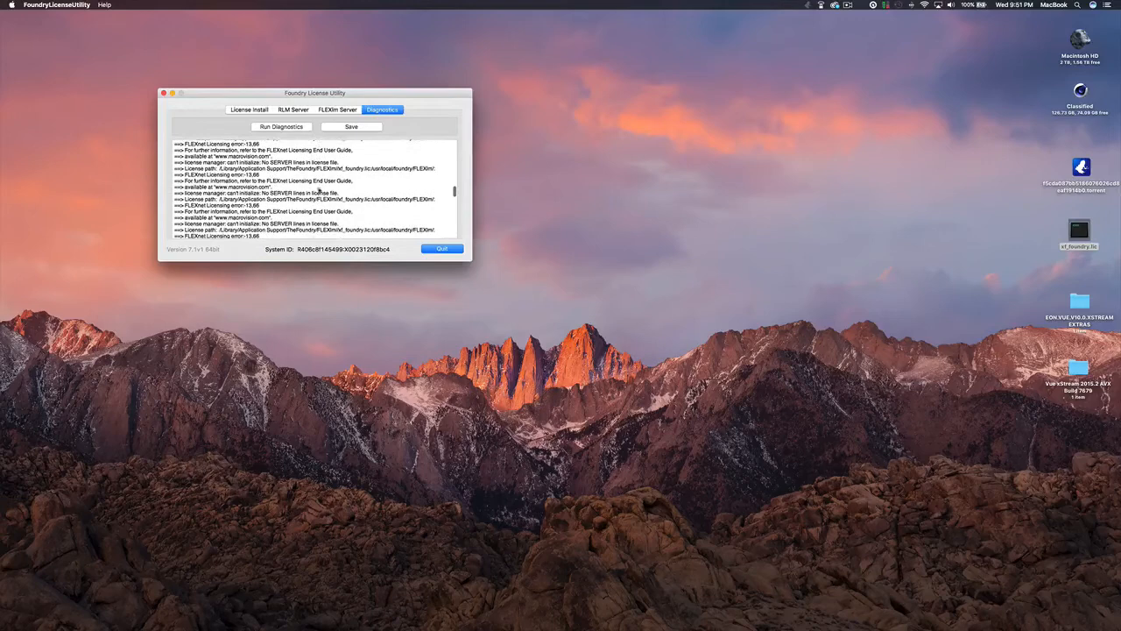
scroll(down, 3)
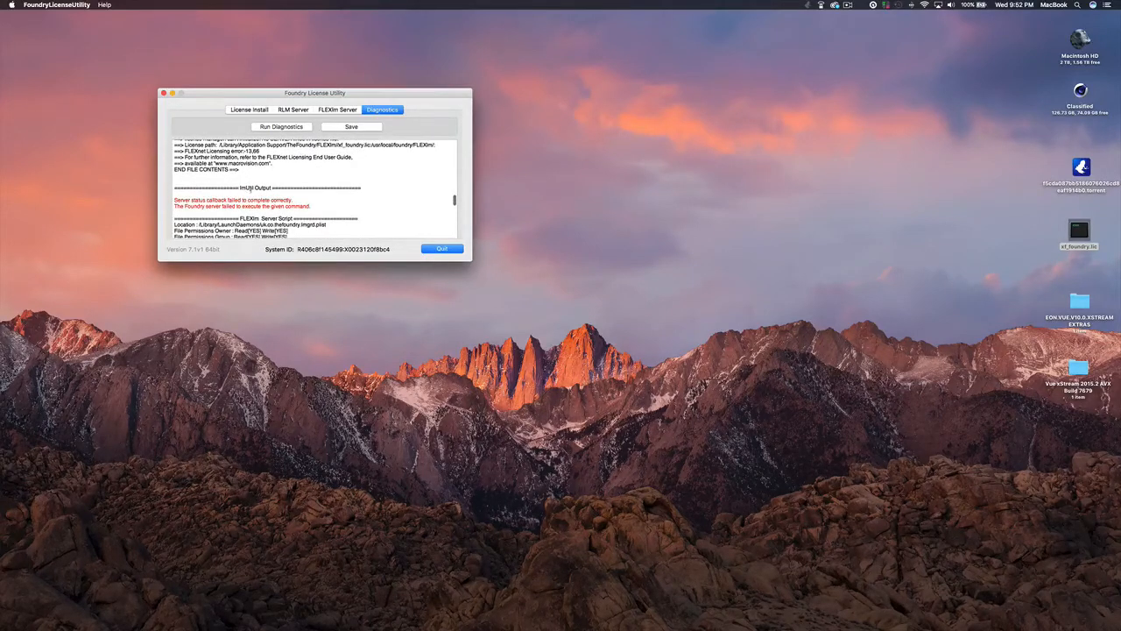
scroll(down, 3)
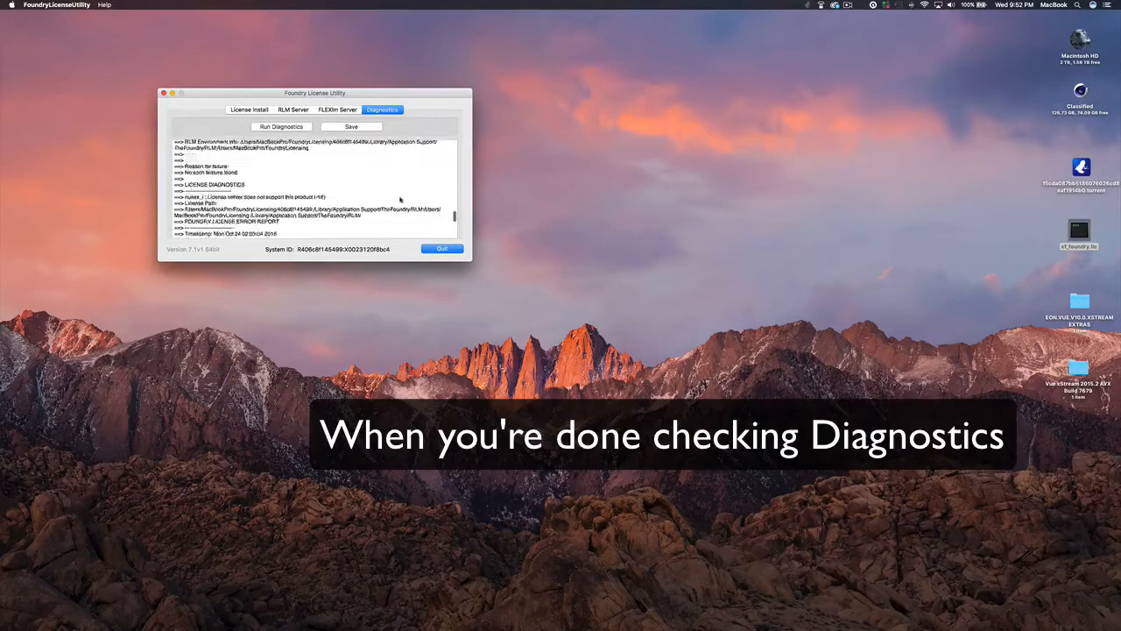
scroll(down, 3)
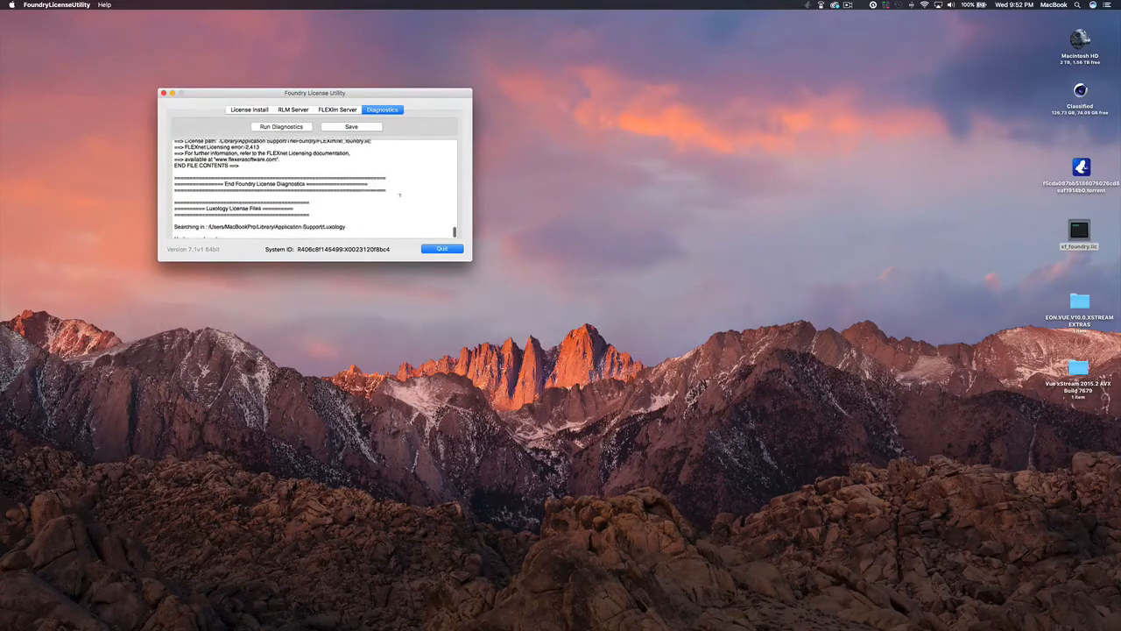
- Quit the Foundry License Utility and launch Nuke Studio from Launchpad
click(441, 249)
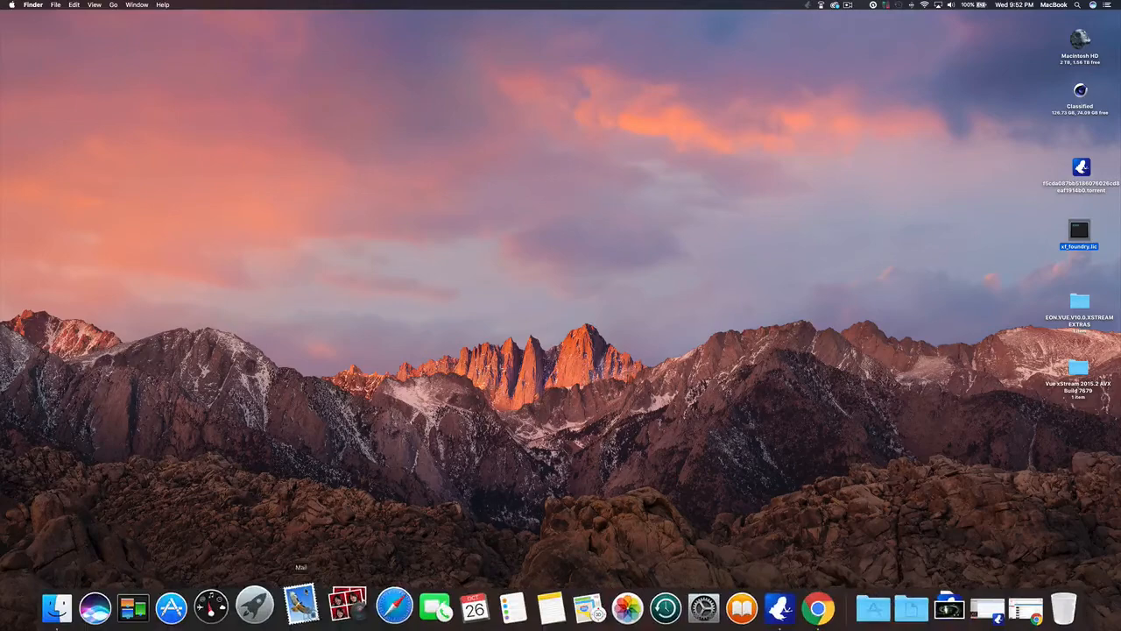
click(254, 622)
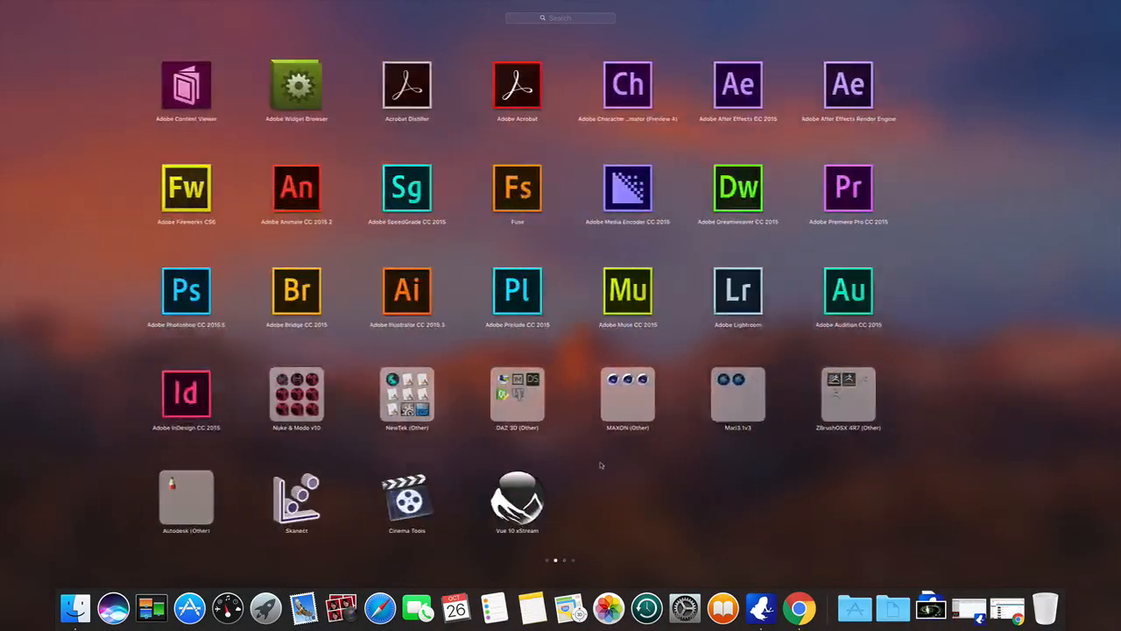
click(296, 395)
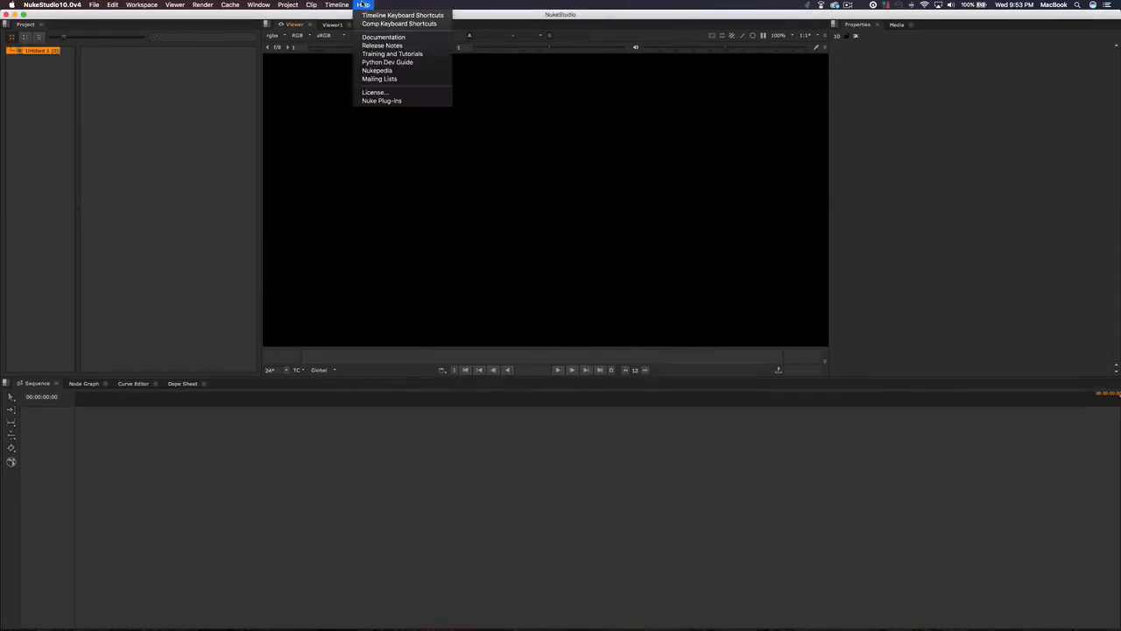
mouse_move(376, 92)
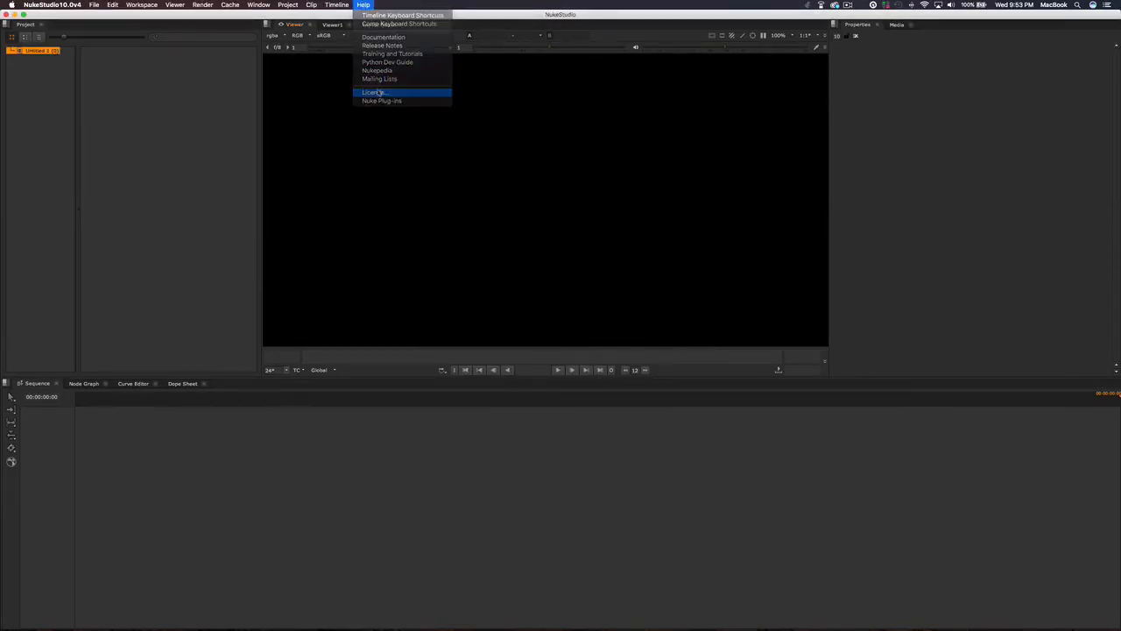
- Show Help > License to confirm the permanent floating nukestudio license
click(376, 92)
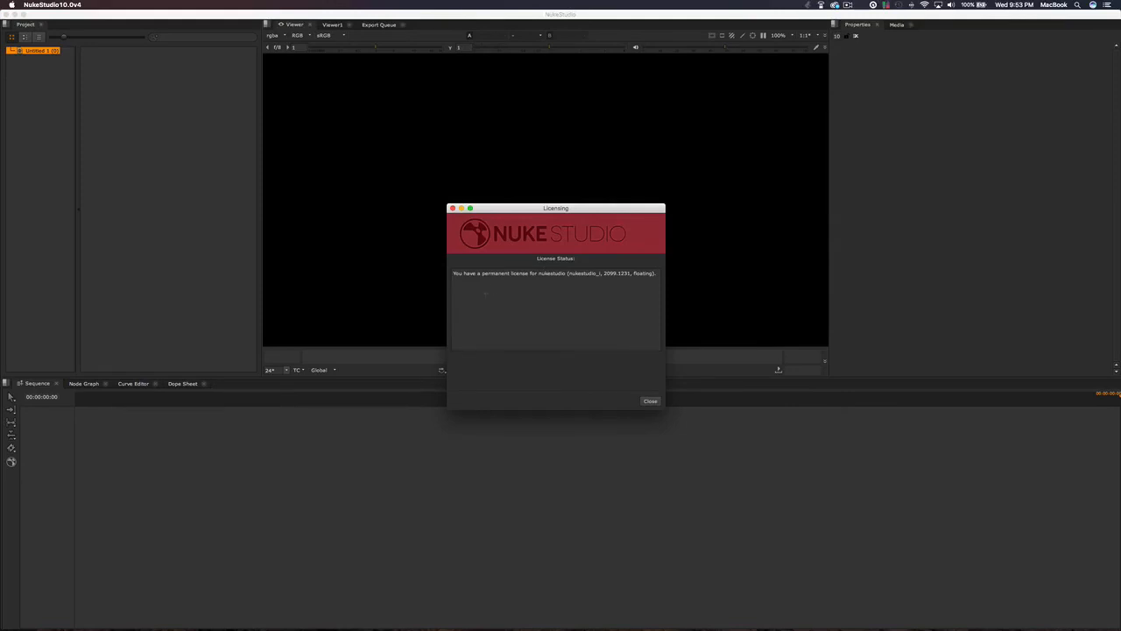